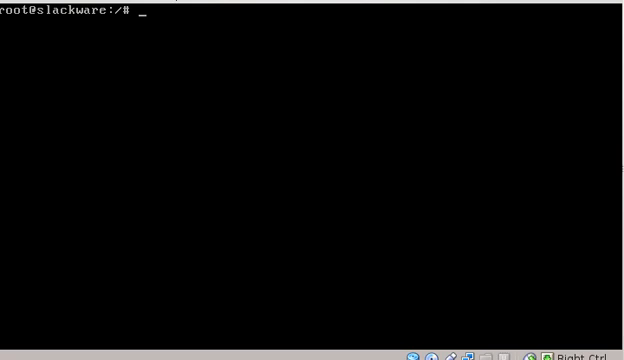
- List /dev/sda's three partitions with fdisk, quit it, and enter the setup command
type("f")
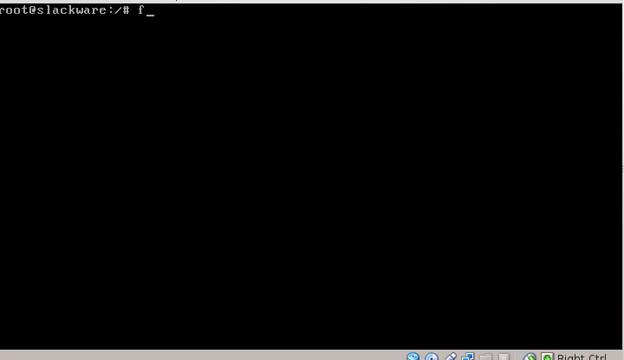
type("disk /dev/sda")
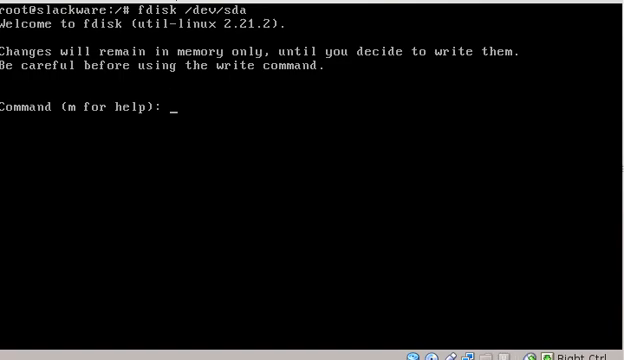
type("p")
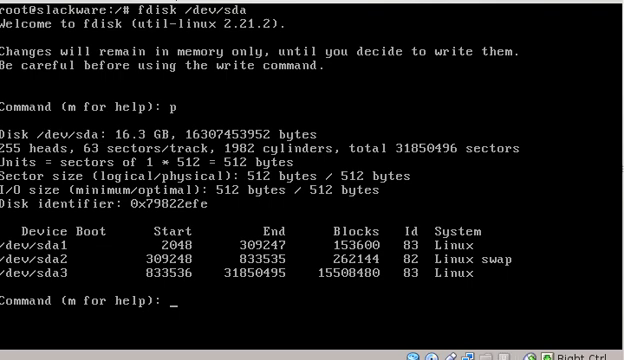
type("q")
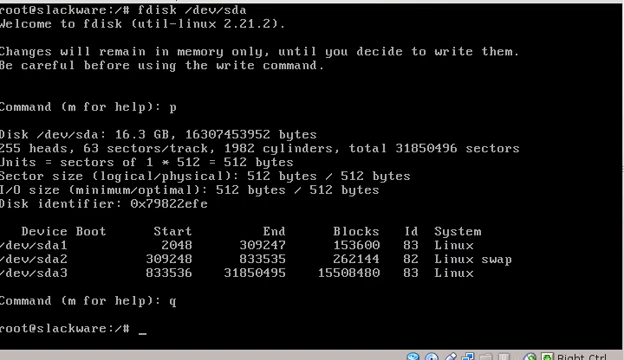
type("setup")
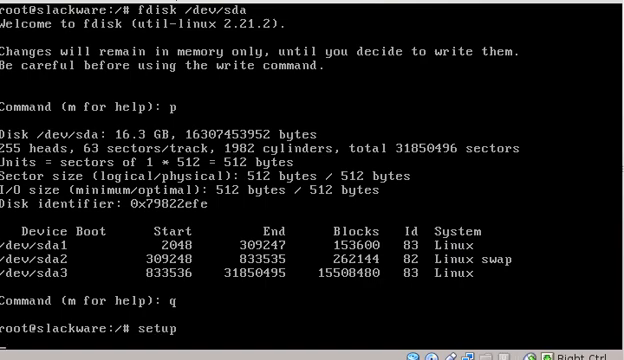
- Launch setup and move down its menu to the ADDSWAP step
key("Return")
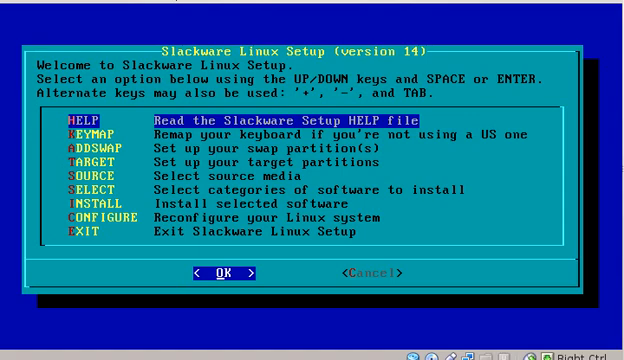
key("Down")
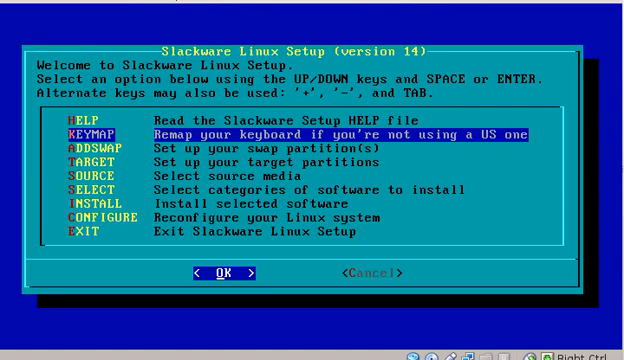
key("Down")
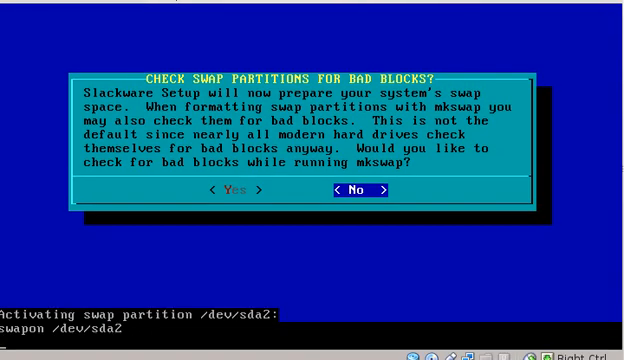
- Configure /dev/sda2 as swap without bad-block checking and acknowledge the fstab entry
left_click(358, 189)
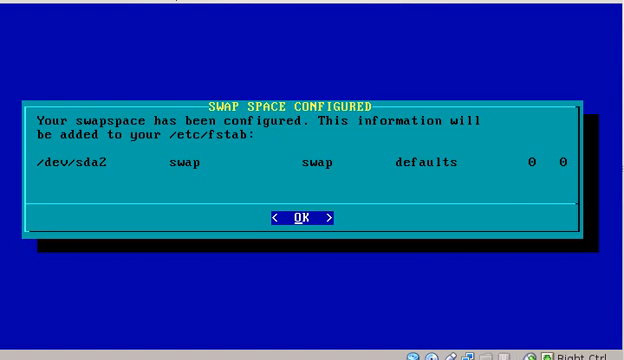
left_click(306, 216)
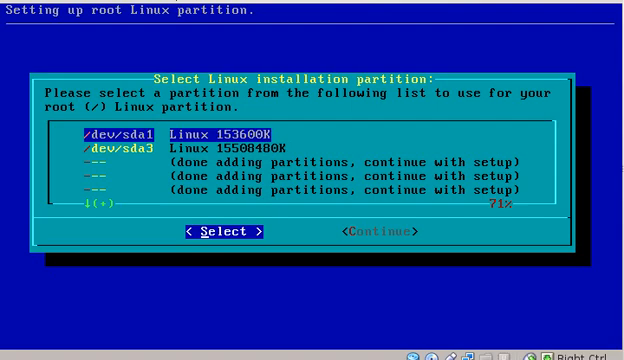
- Select /dev/sda3 as the root partition to be formatted
key("Down")
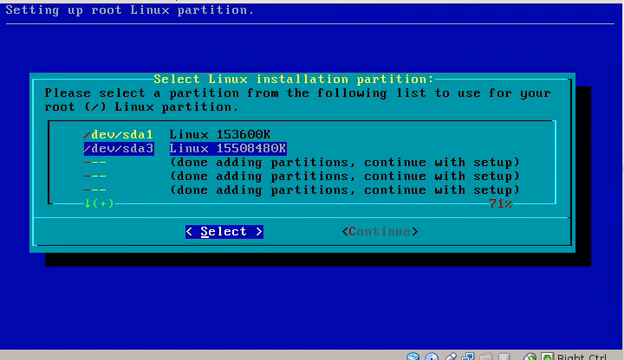
left_click(211, 232)
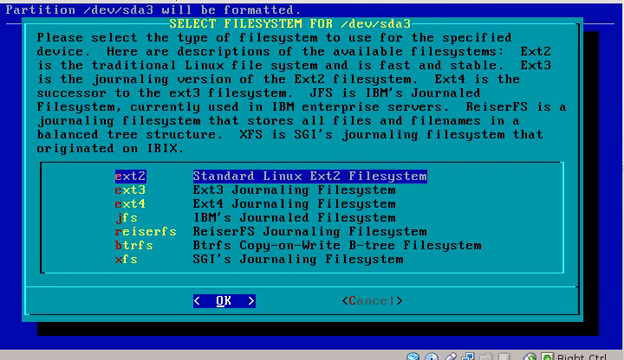
key("Down")
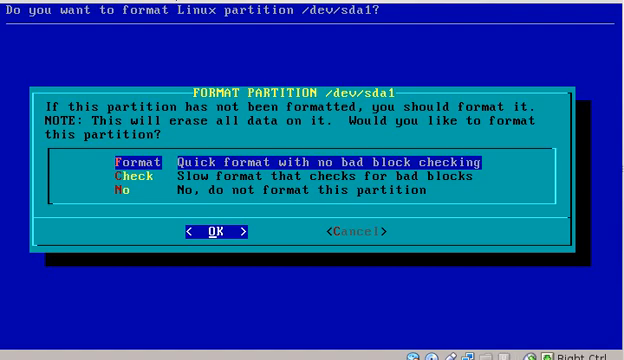
- Quick-format /dev/sda1 as ext4 and mount it at /boot
left_click(213, 231)
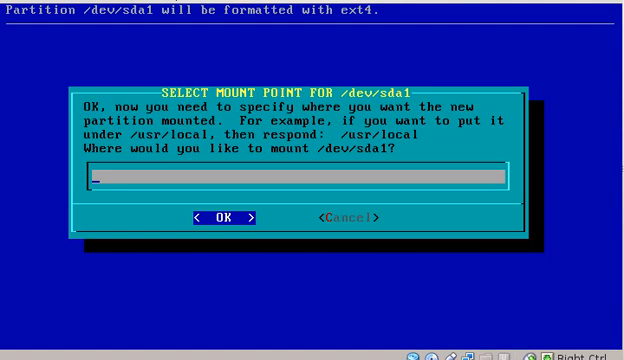
type("/")
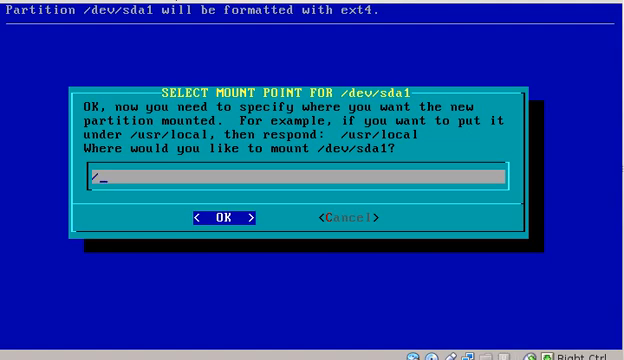
type("boo")
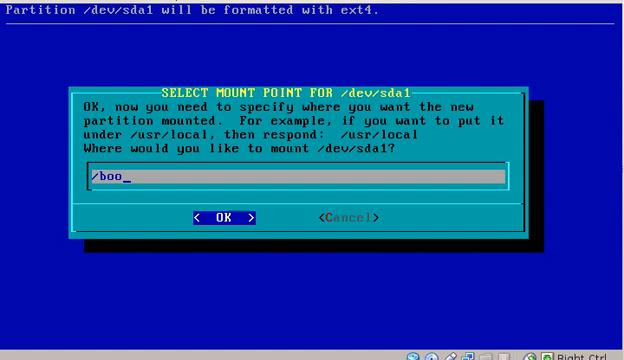
left_click(226, 217)
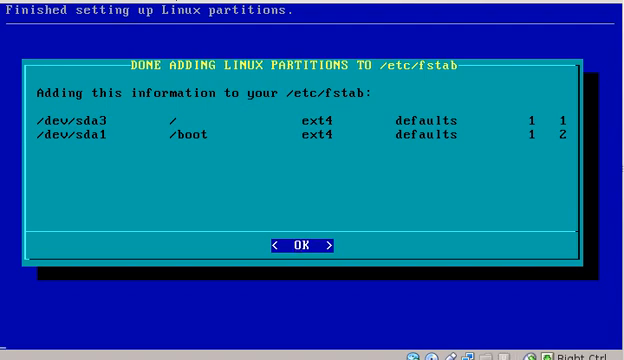
- Accept the fstab entries with /dev/sda3 as root and /dev/sda1 as /boot
left_click(314, 243)
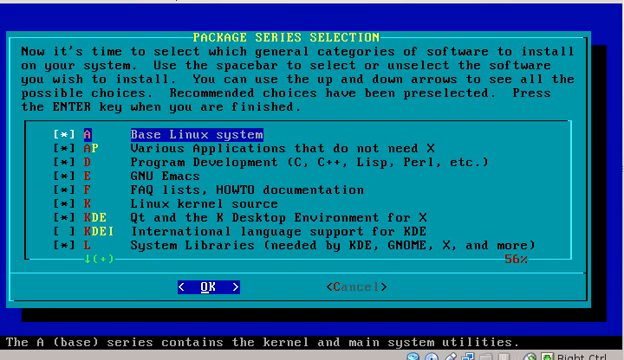
- Browse the package series descriptions and keep the recommended defaults, KDEI left unselected
key("Down")
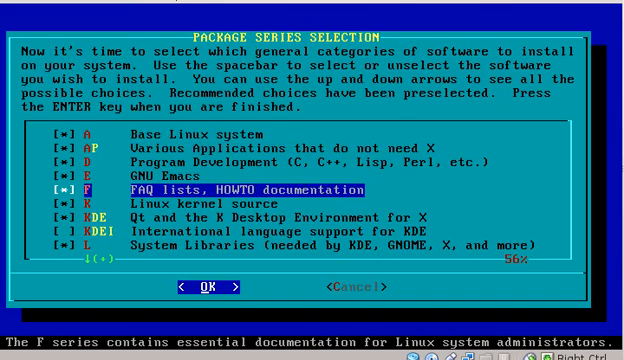
key("Down")
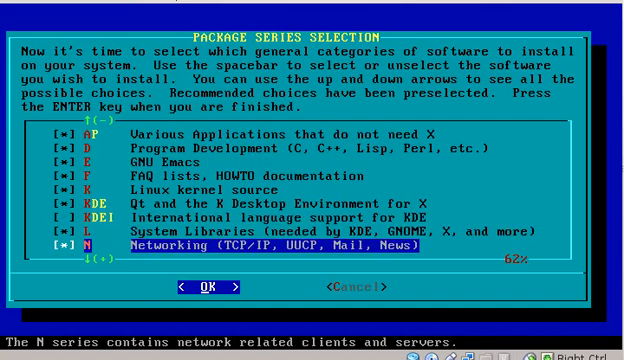
key("Up")
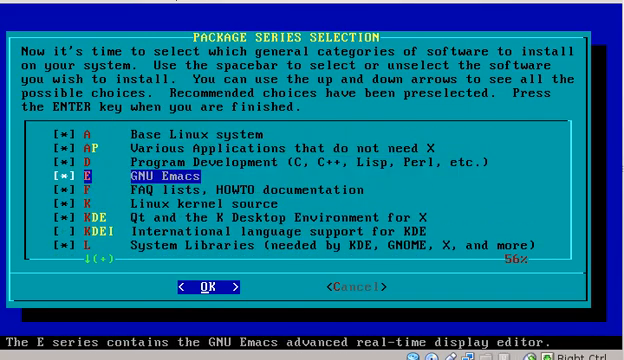
scroll("down", 3)
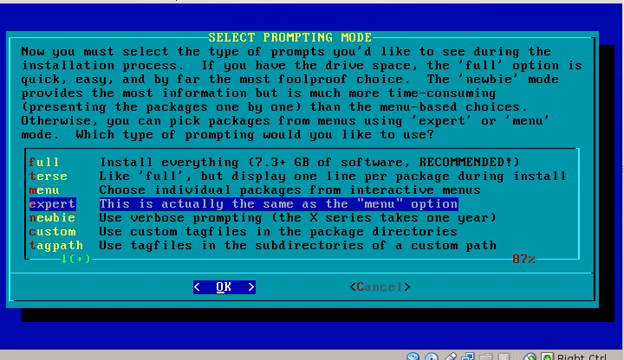
- Move to the desired package prompting mode in the Select Prompting Mode list
key("Down")
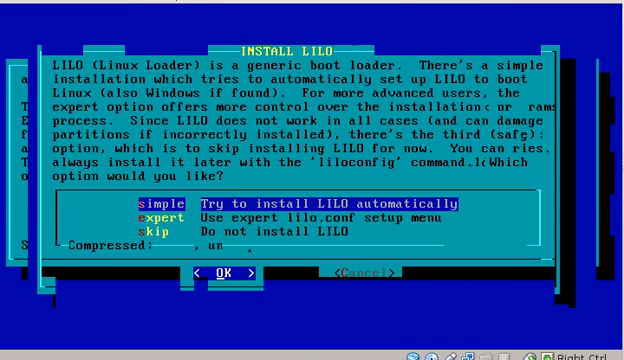
- Accept the simple automatic LILO installation
left_click(222, 272)
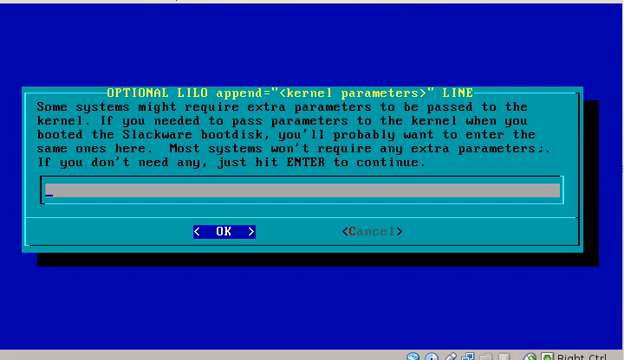
- Continue with the LILO kernel parameters line left blank
left_click(225, 231)
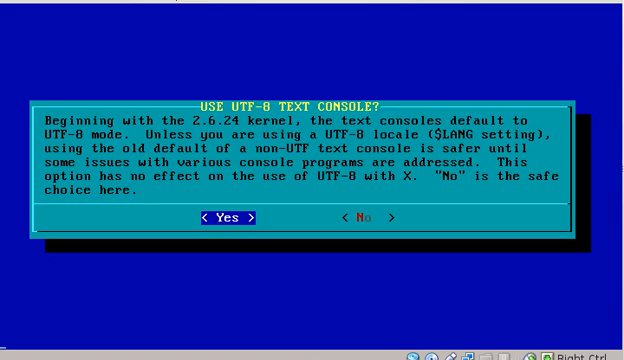
- Answer the 'Use UTF-8 text console?' question
left_click(229, 217)
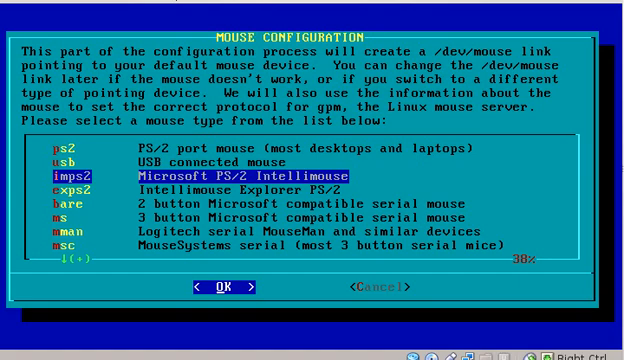
- Confirm the imps2 mouse type, reaching the Configure Network? prompt
left_click(222, 286)
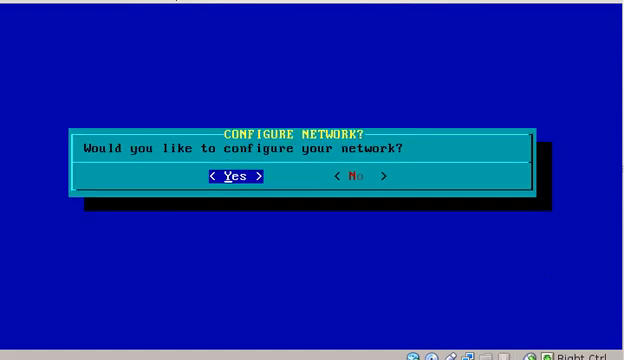
- Agree to configure the network with hostname slackware and domain localdomain
left_click(235, 176)
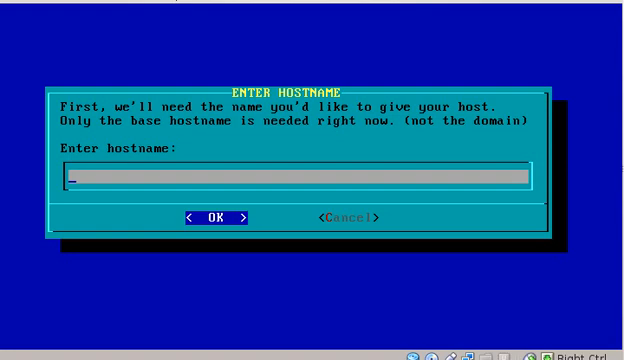
type("slackware")
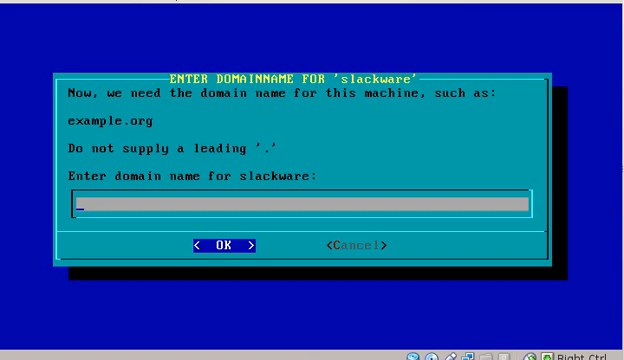
type("loc")
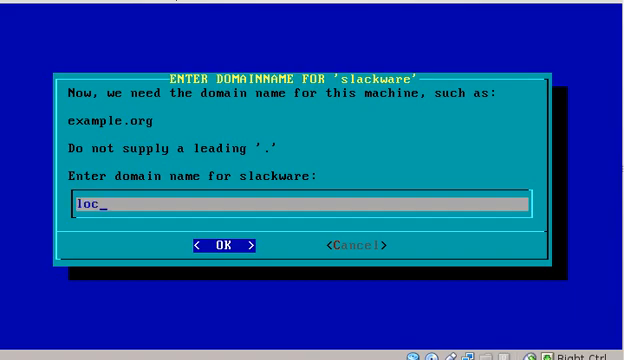
left_click(225, 245)
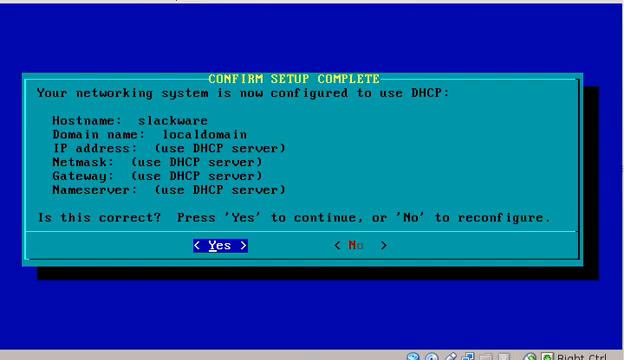
- Accept the DHCP setup as complete, reaching the startup services list
left_click(211, 243)
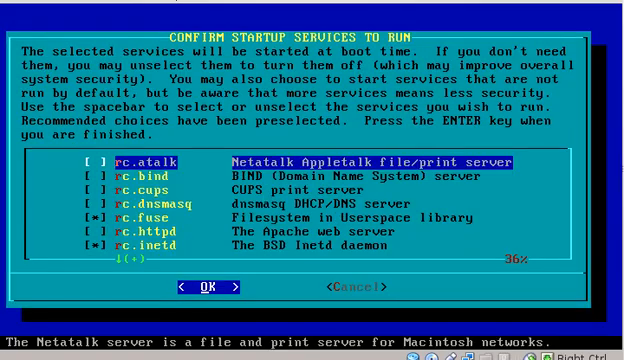